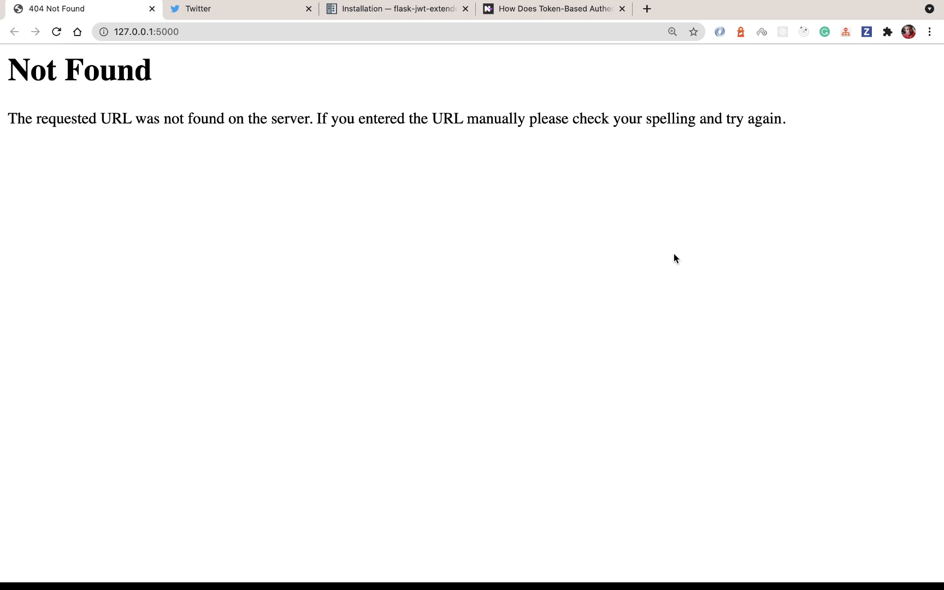
mouse_move(502, 199)
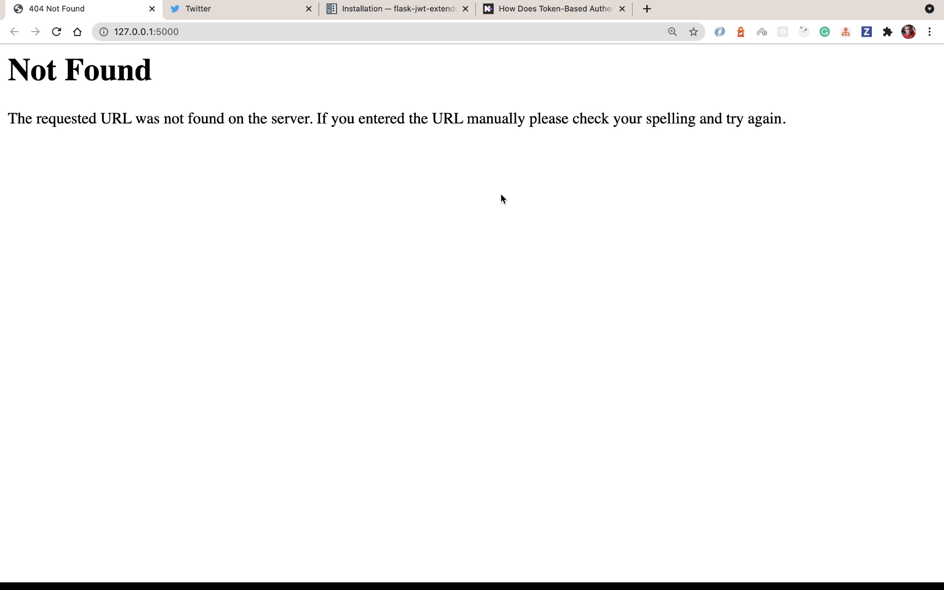
mouse_move(147, 183)
text(/test123/test)
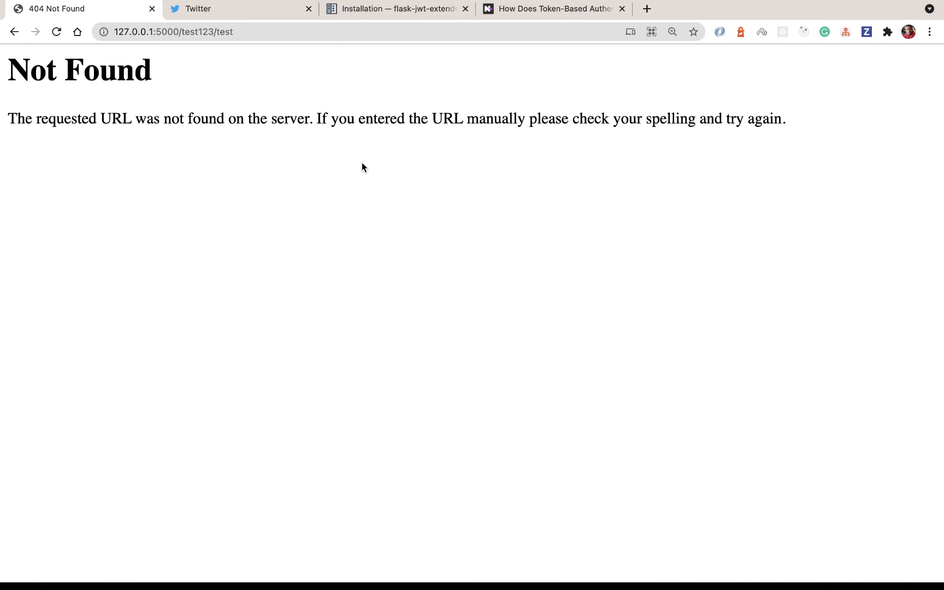
mouse_move(330, 136)
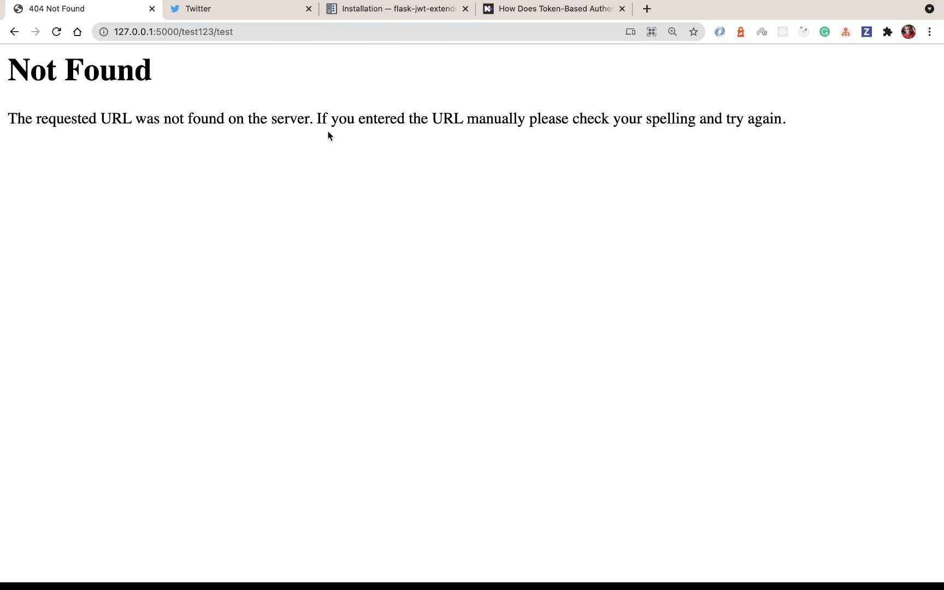
mouse_move(447, 181)
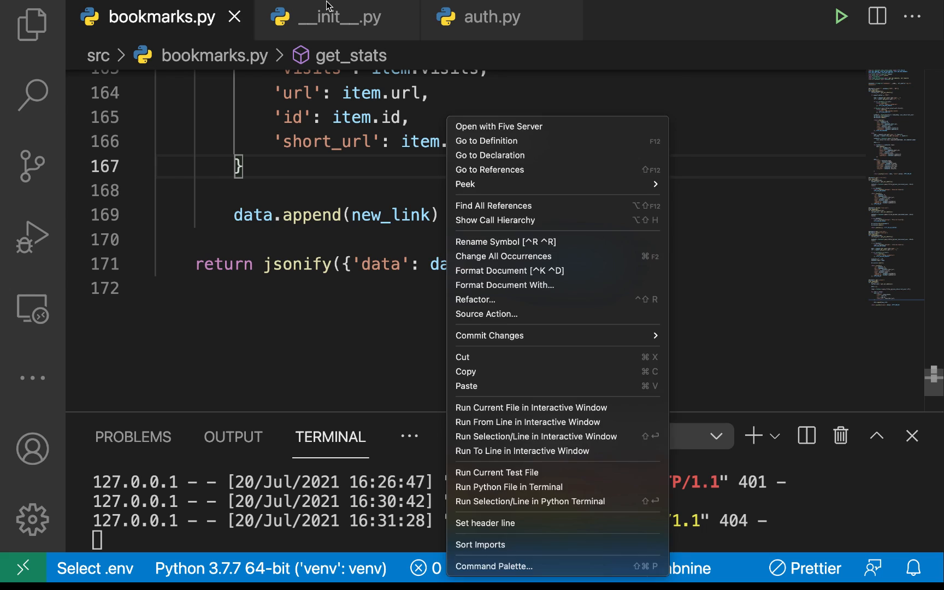
click(335, 16)
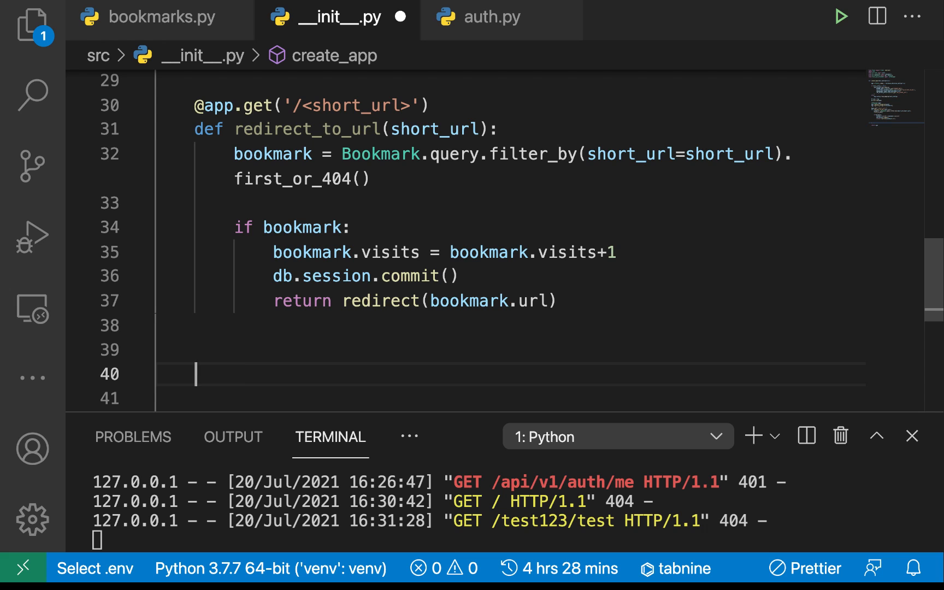
text(@app)
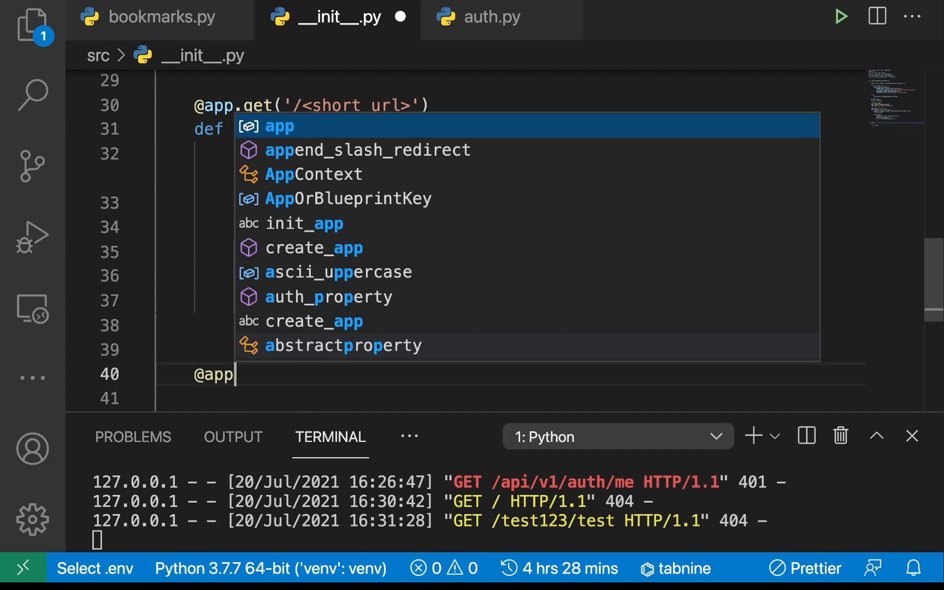
text(.)
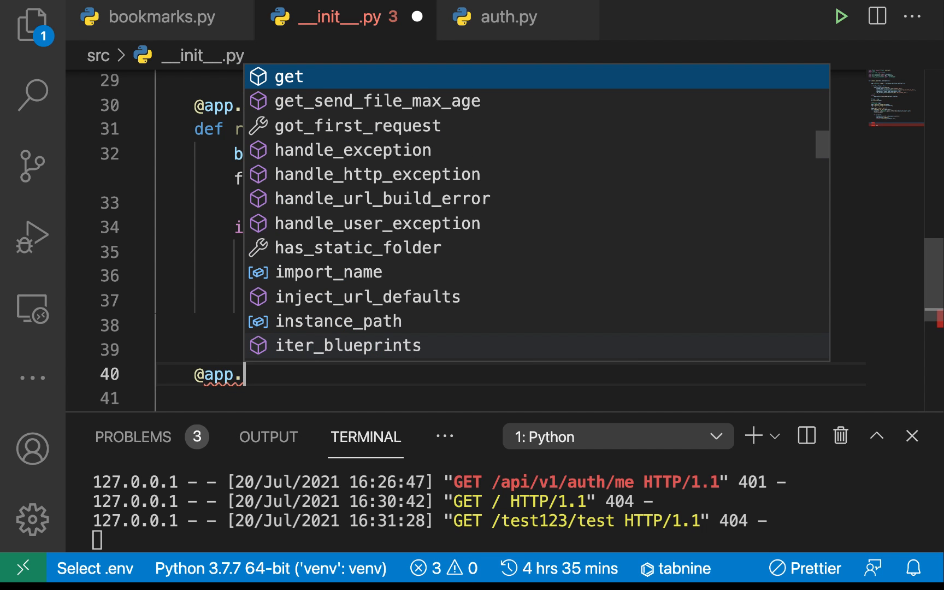
text(errorhandler()
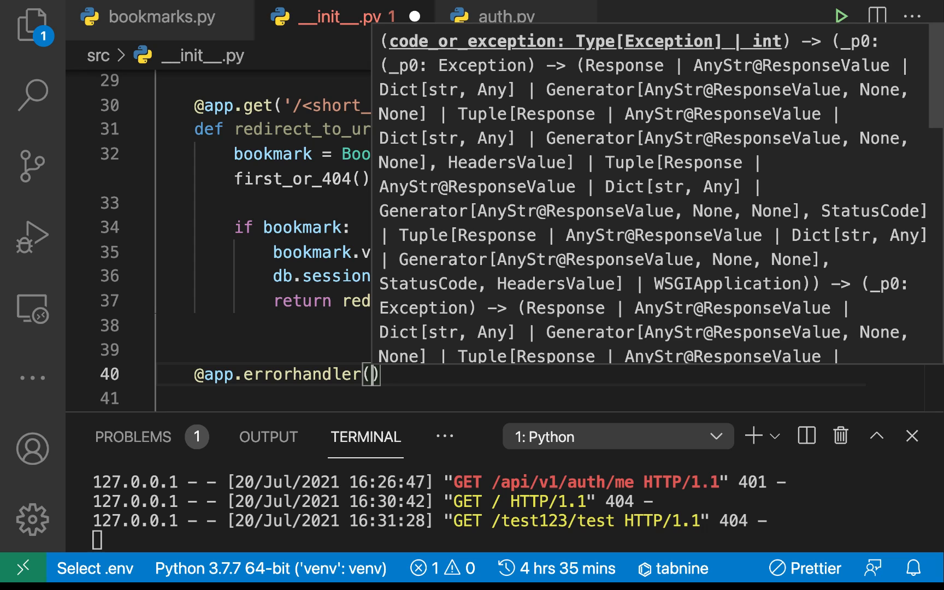
mouse_move(542, 136)
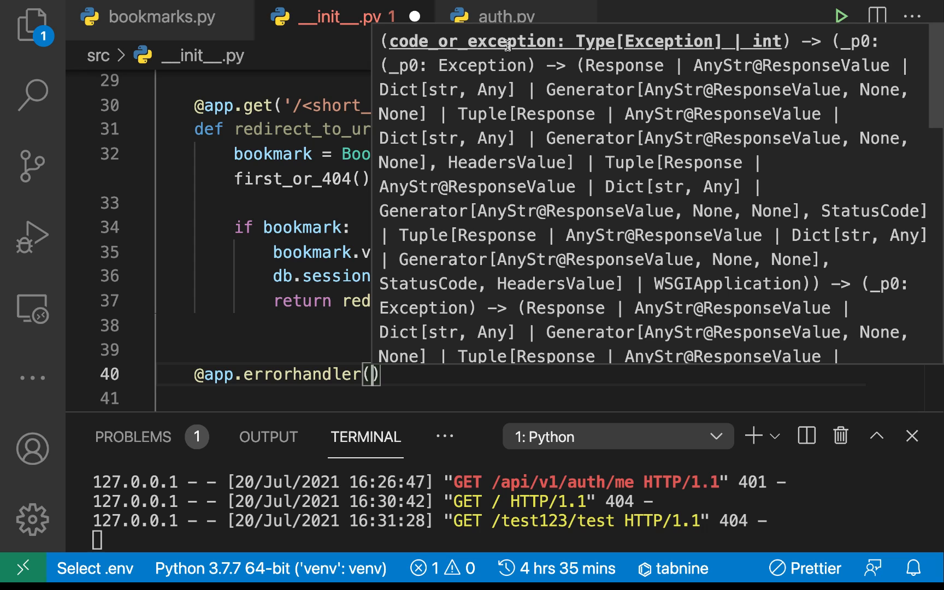
mouse_move(515, 81)
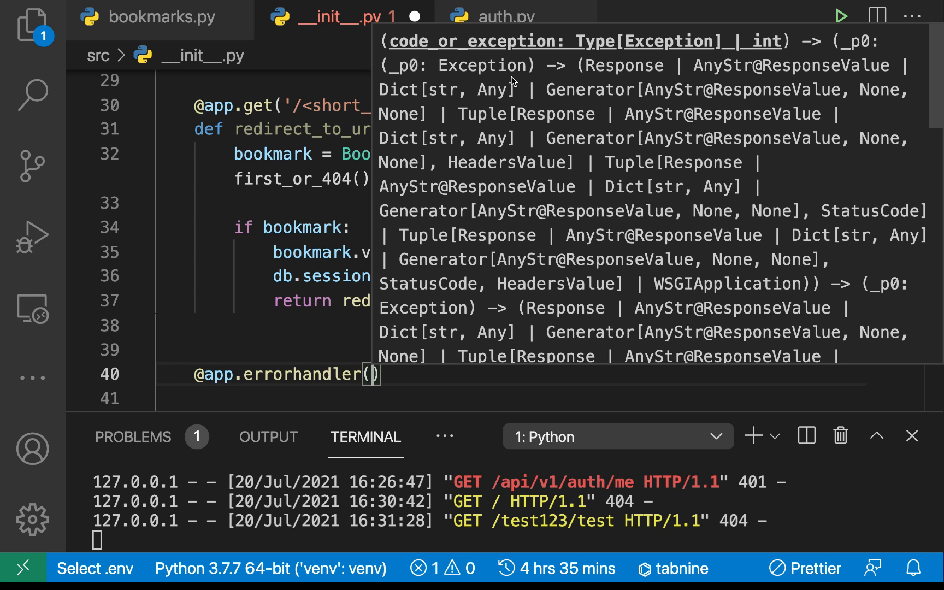
text(HTTP_404_NOT_FOUND)
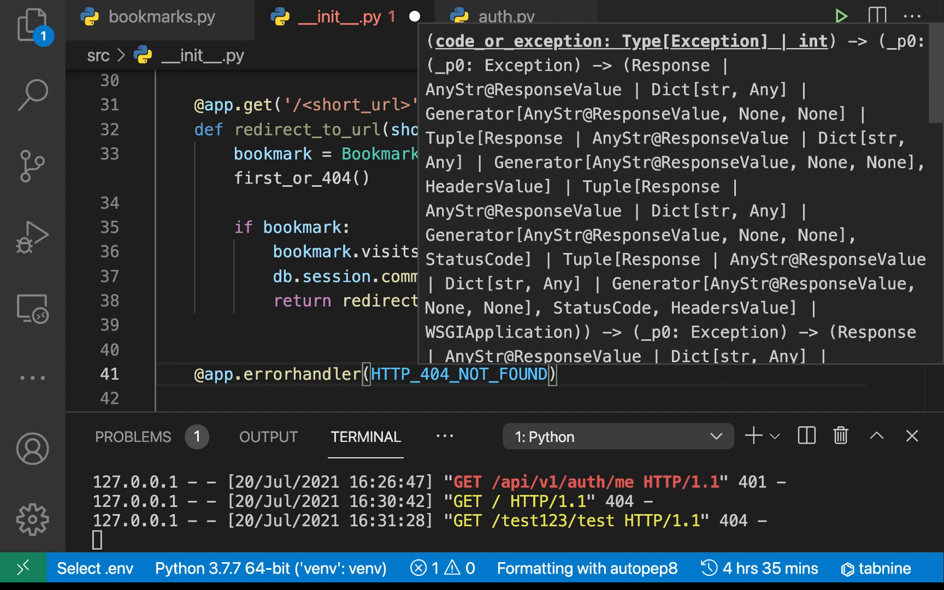
key(cmd+s)
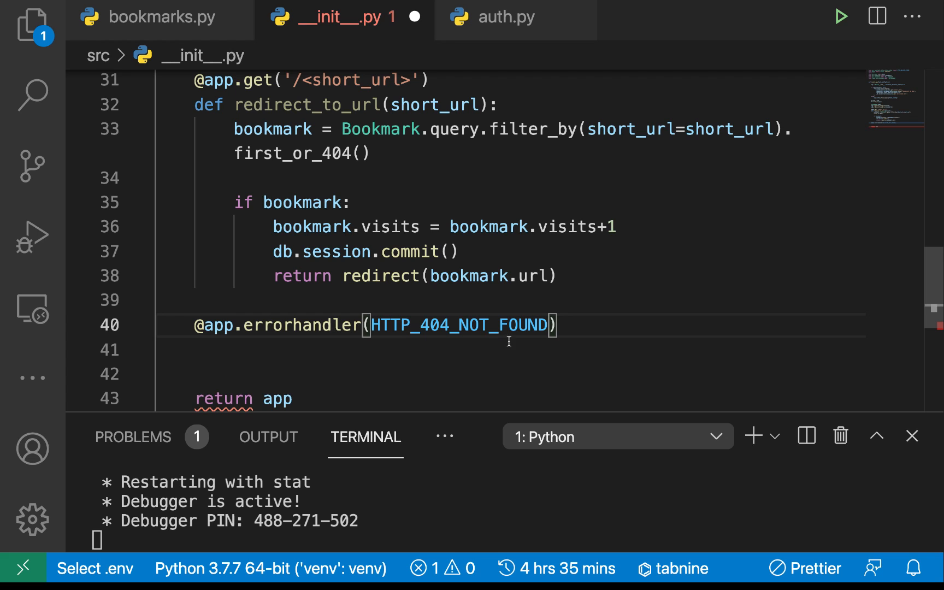
Step: Define handle_404(e) returning jsonify({'error': 'Not found'}) with the HTTP_404_NOT_FOUND status
text(def)
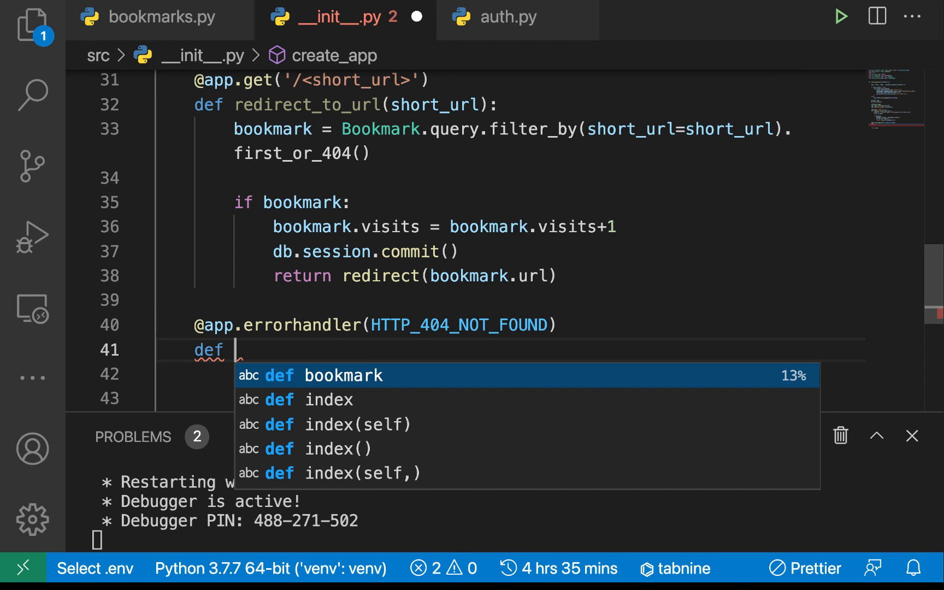
text(handl)
click(510, 374)
text(retur)
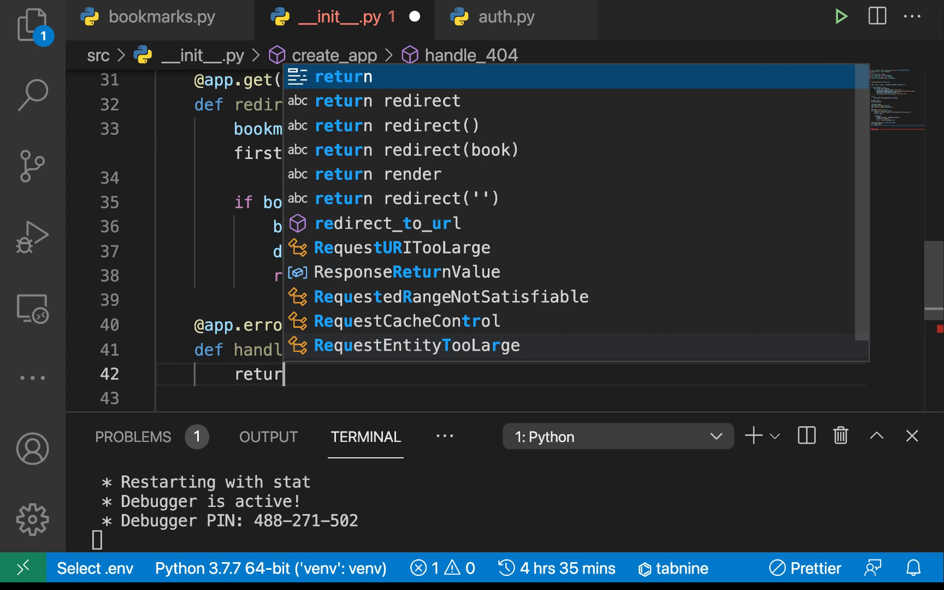
text(j)
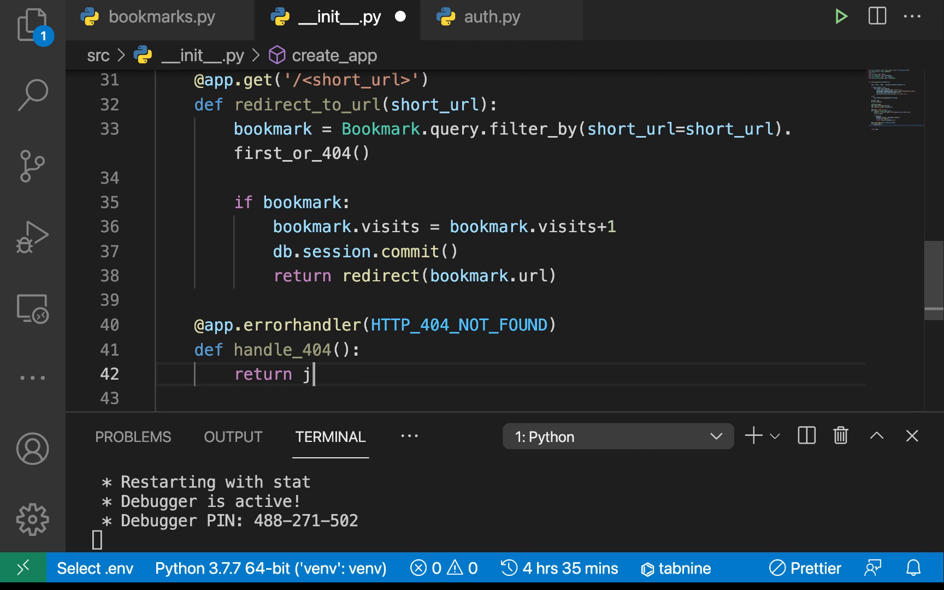
text(sonify)
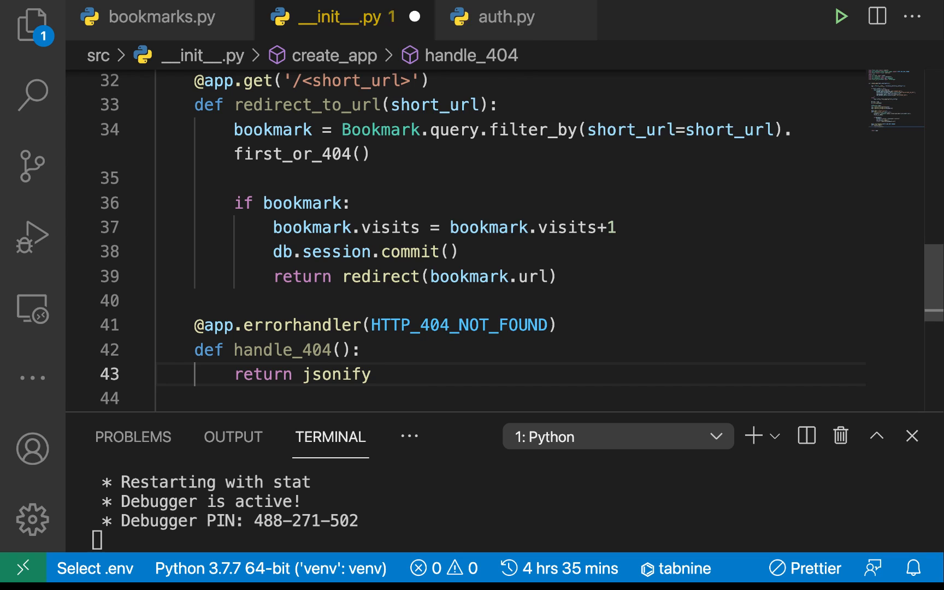
text(({'error':'Not found'}))
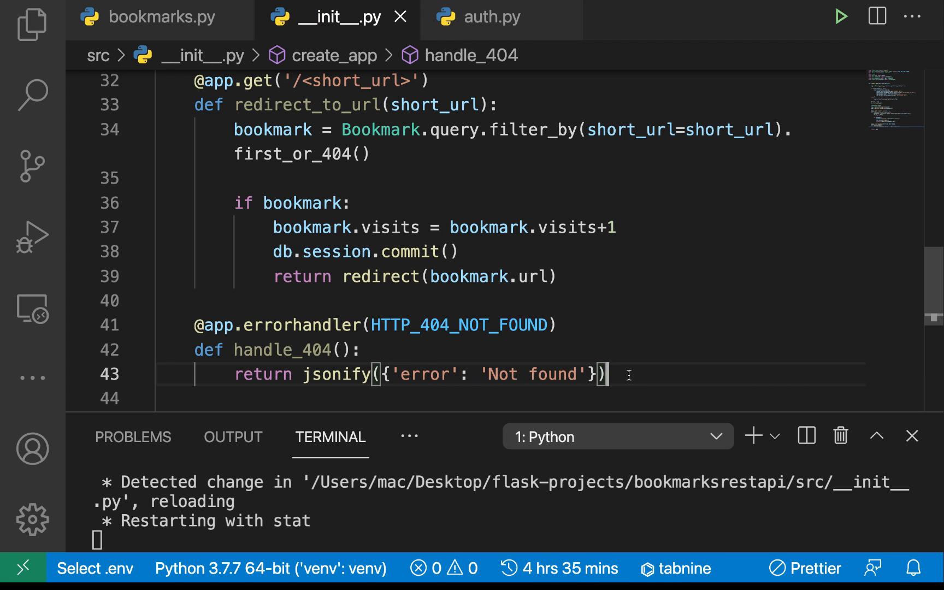
text(,)
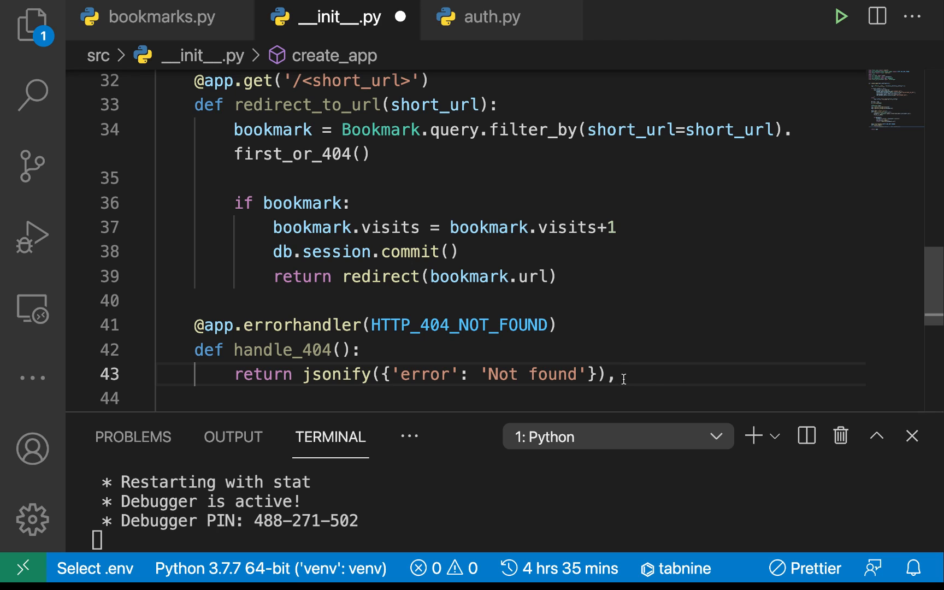
double_click(458, 326)
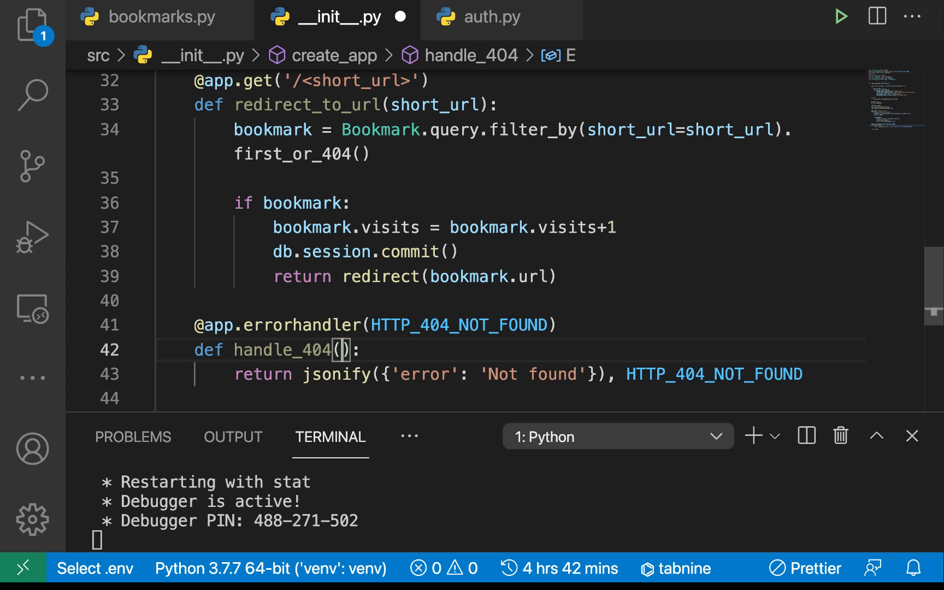
text(e)
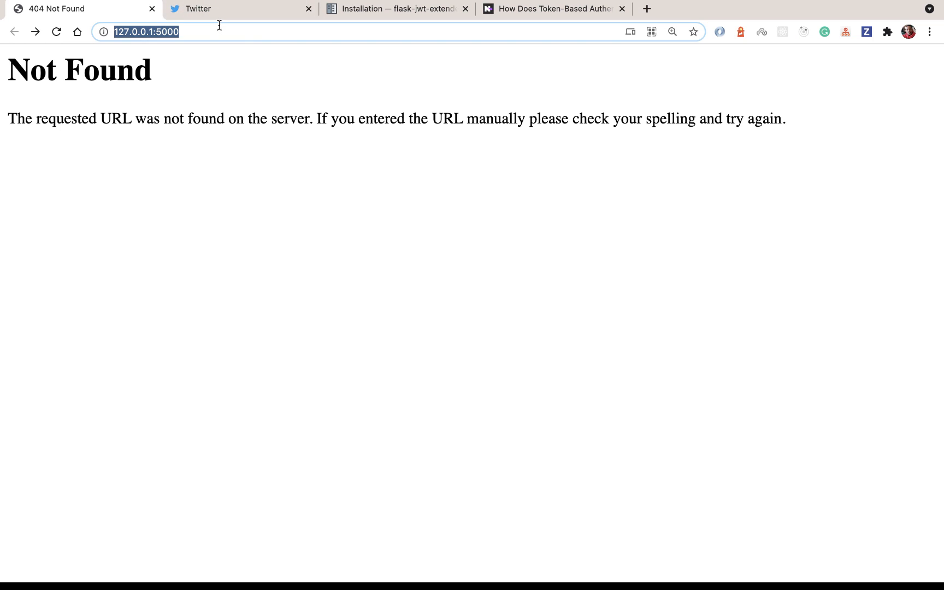
mouse_move(16, 39)
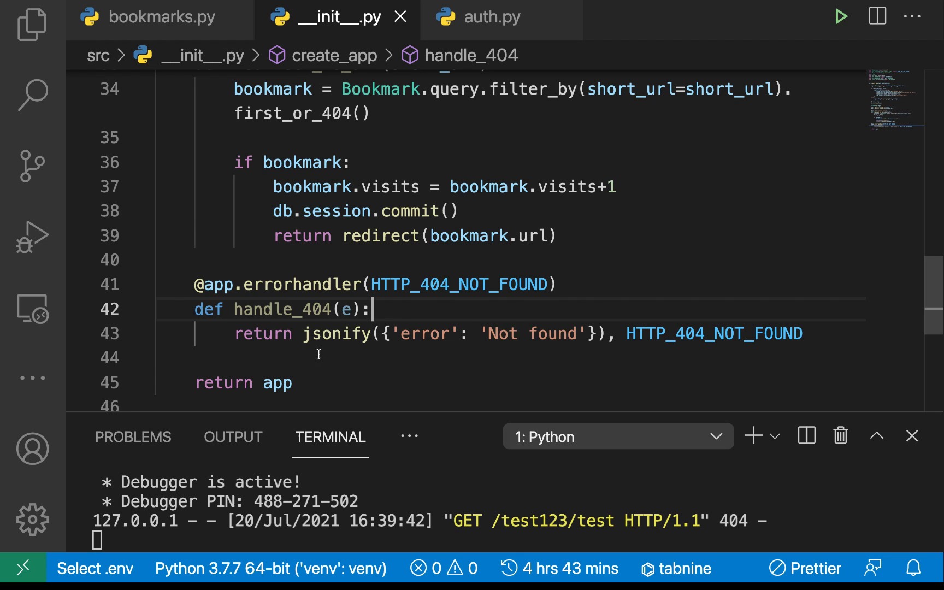
key(Ctrl+/)
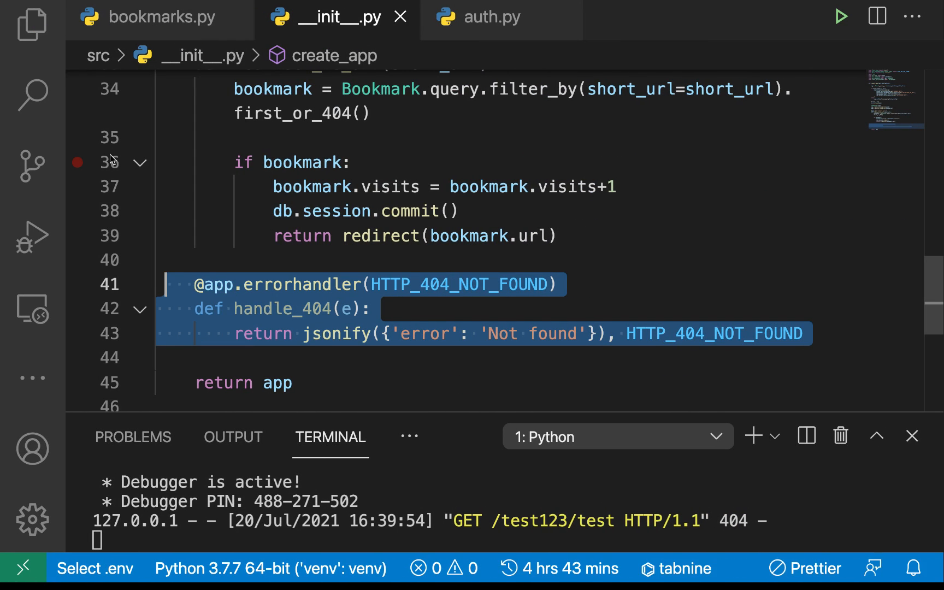
click(392, 308)
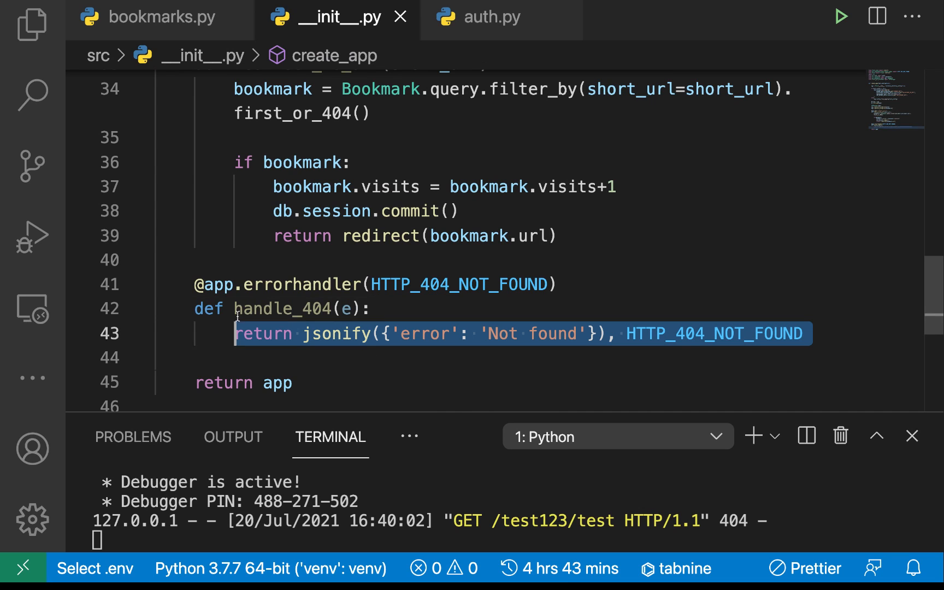
Step: Add a handle_500 handler below the 404 one returning a JSON 'Something went wrong' error
click(210, 359)
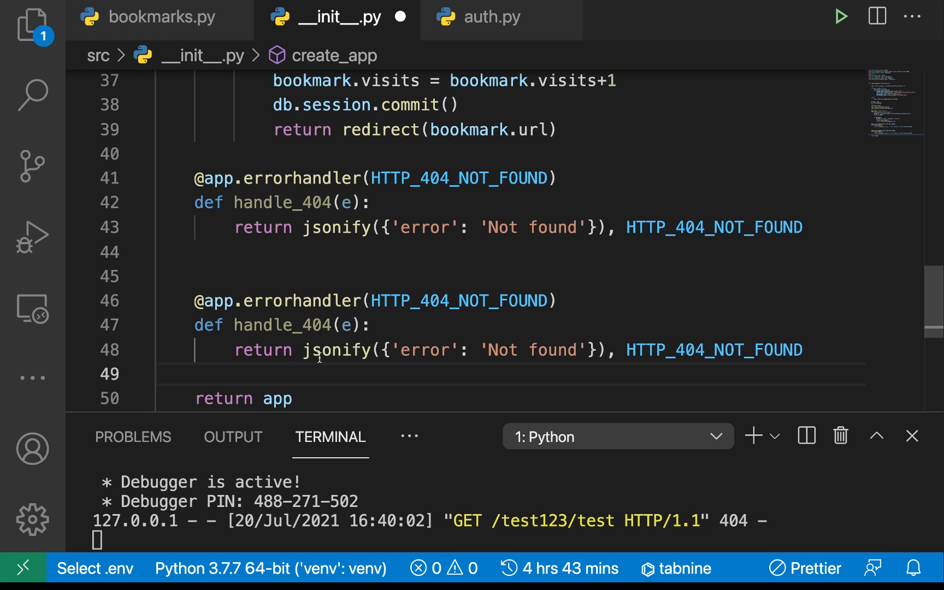
mouse_move(402, 283)
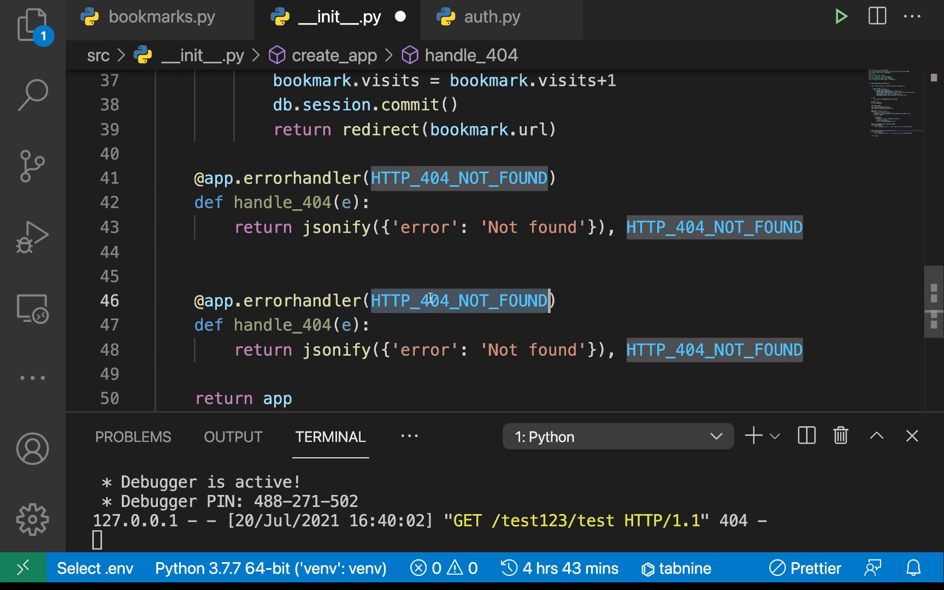
text(HTT)
click(283, 324)
text(500)
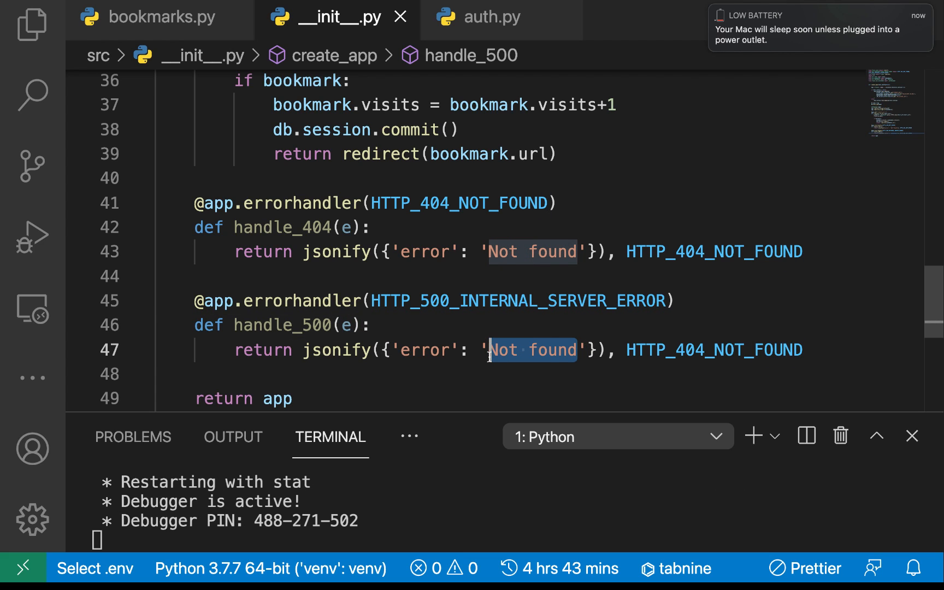
text(Something)
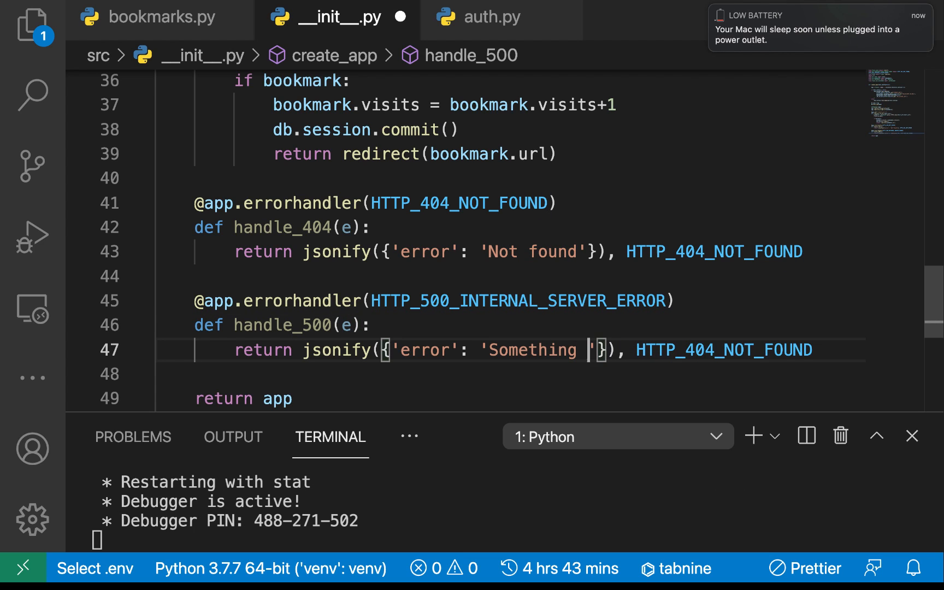
text(went w)
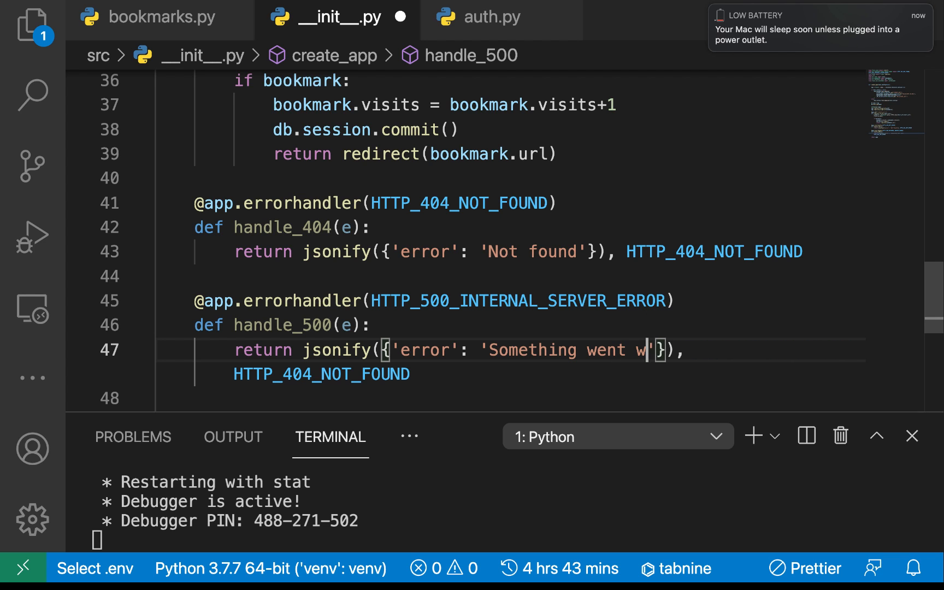
text(rong, we are working on it)
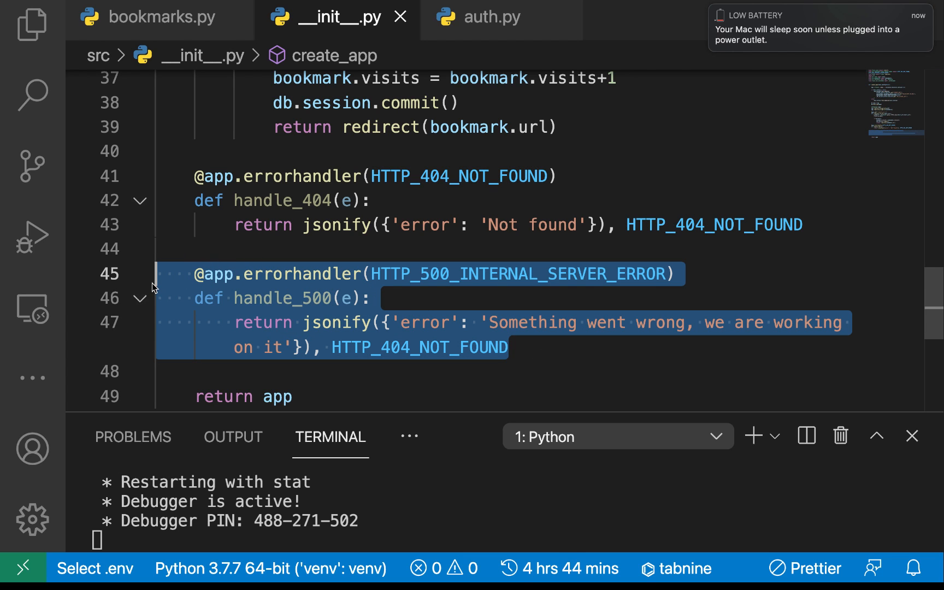
Step: Replace the handler's HTTP_404_NOT_FOUND status with HTTP_500_INTERNAL_SERVER_ERROR from the decorator
click(391, 297)
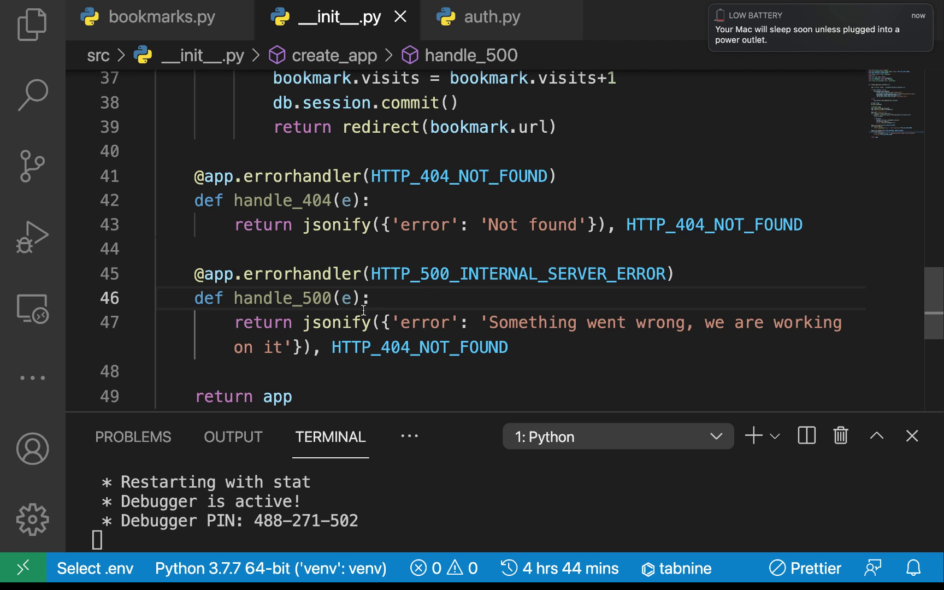
mouse_move(399, 326)
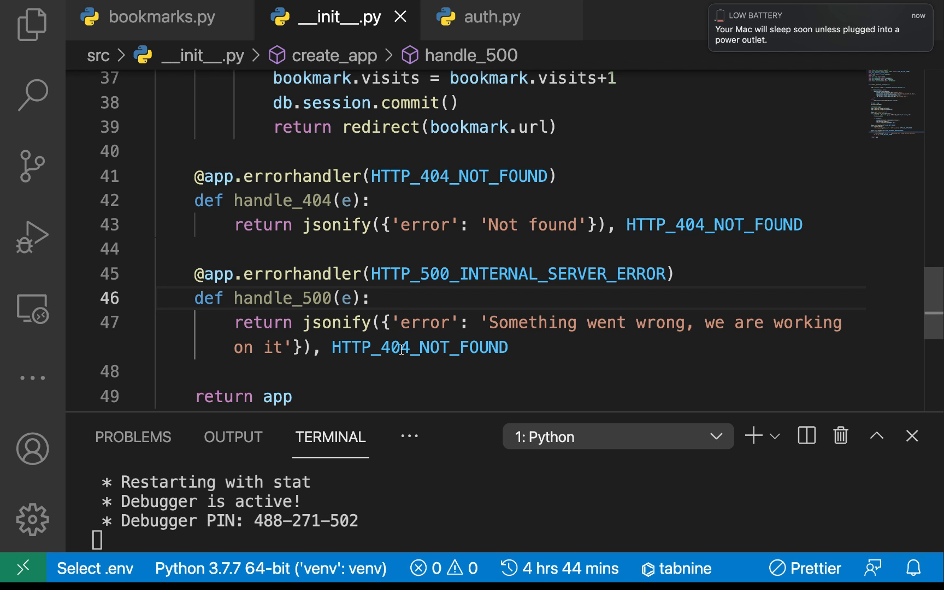
click(372, 298)
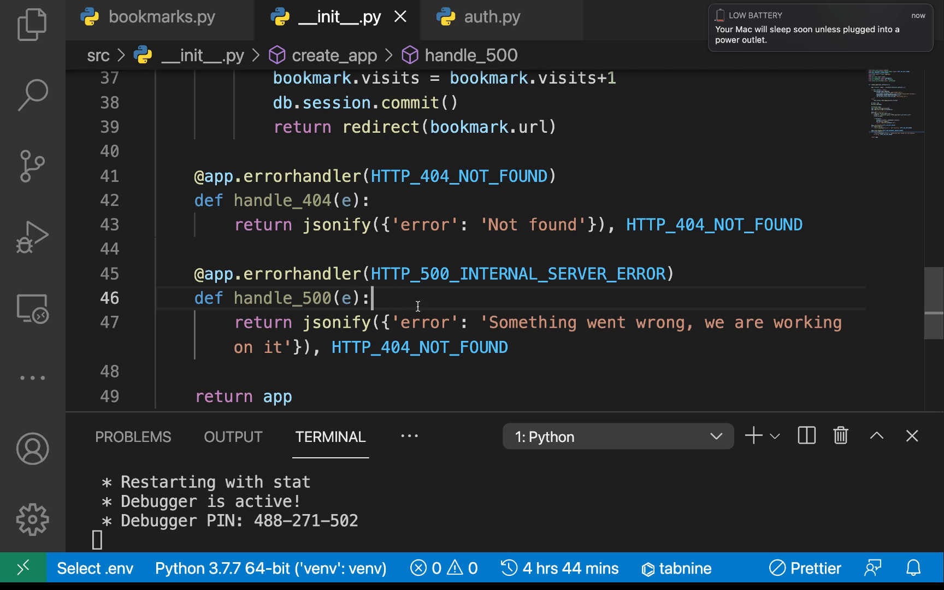
mouse_move(399, 322)
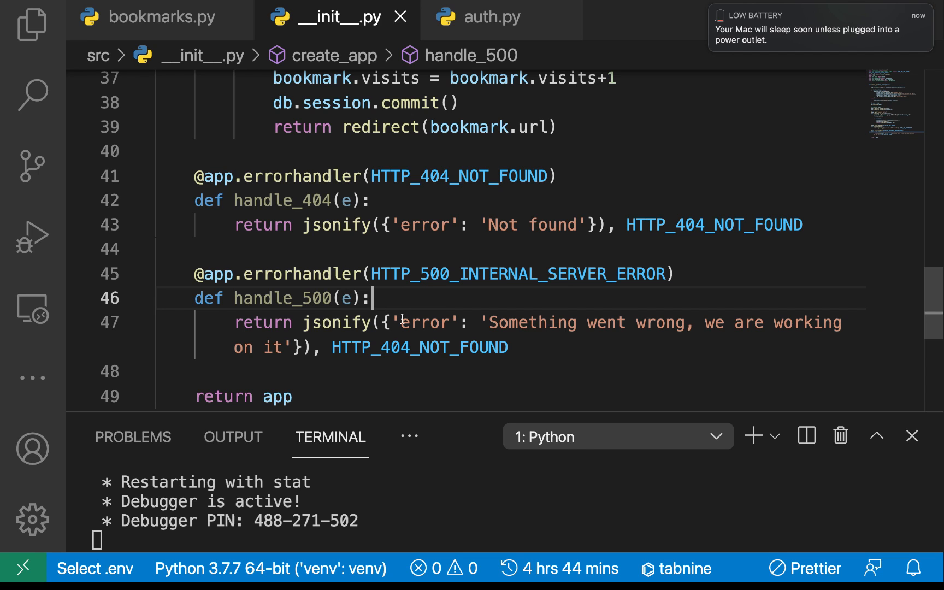
double_click(517, 273)
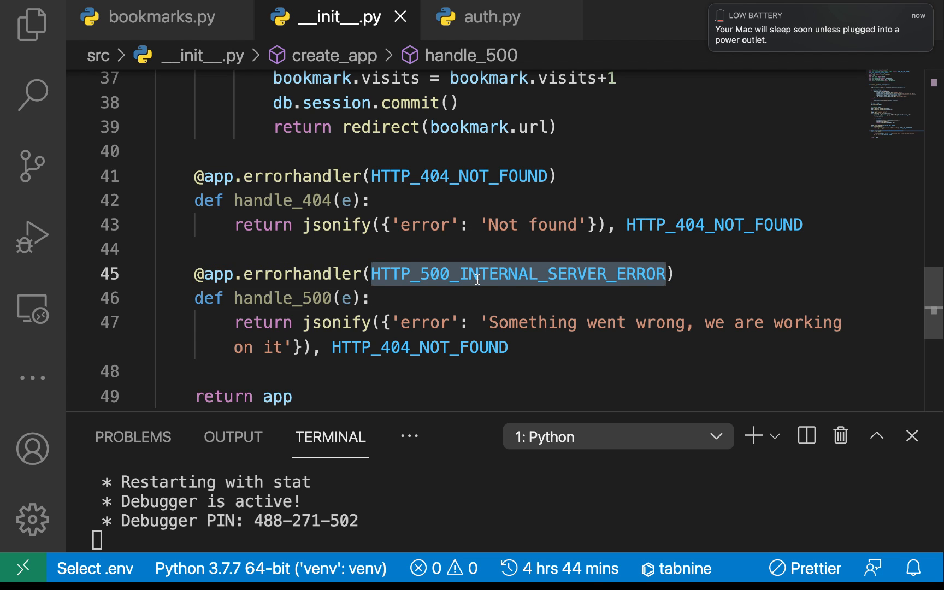
text(HTTP_500_INTERNAL_SERVER_ERROR)
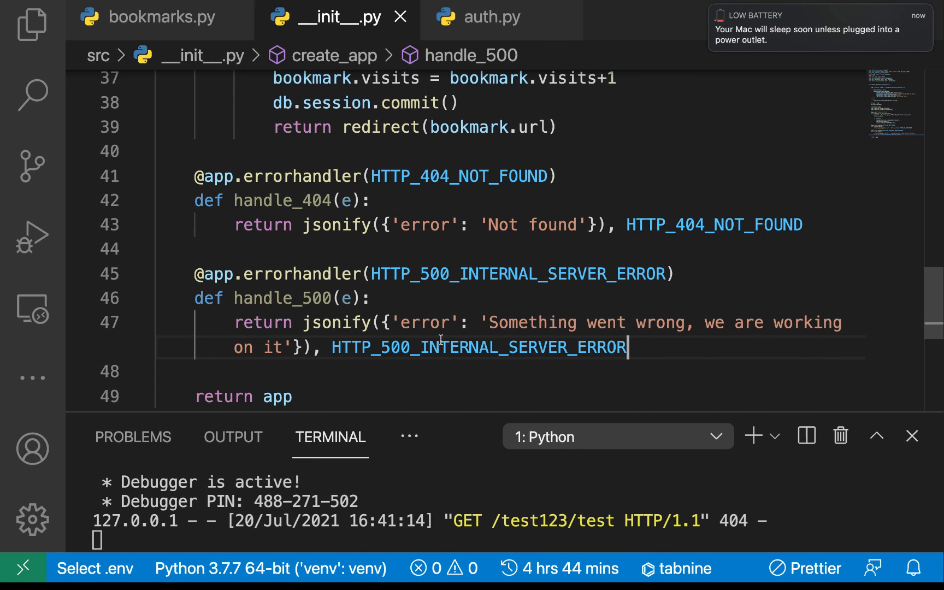
mouse_move(259, 127)
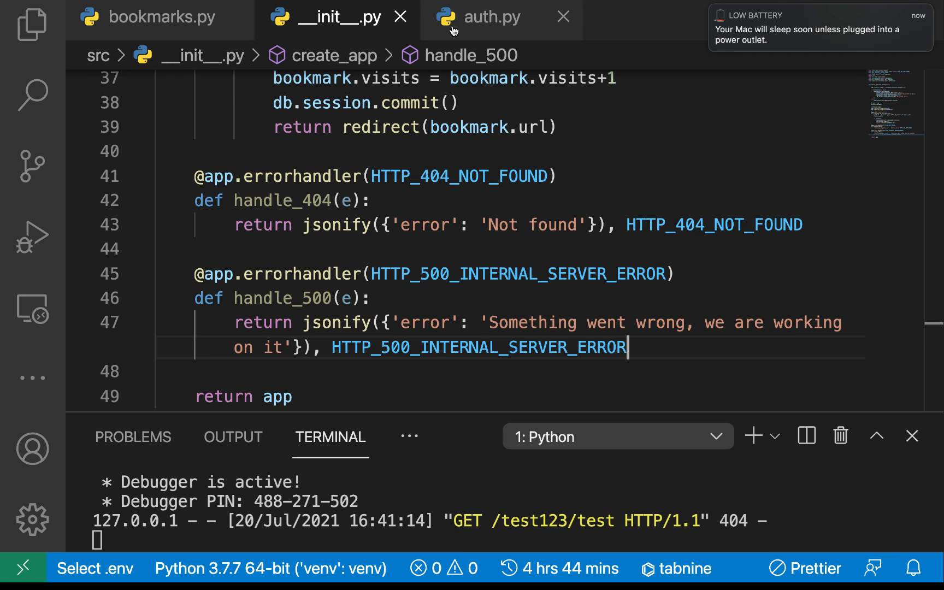
Step: Insert print(a) at the start of handle_bookmarks in bookmarks.py to trigger an undefined-name error
click(159, 16)
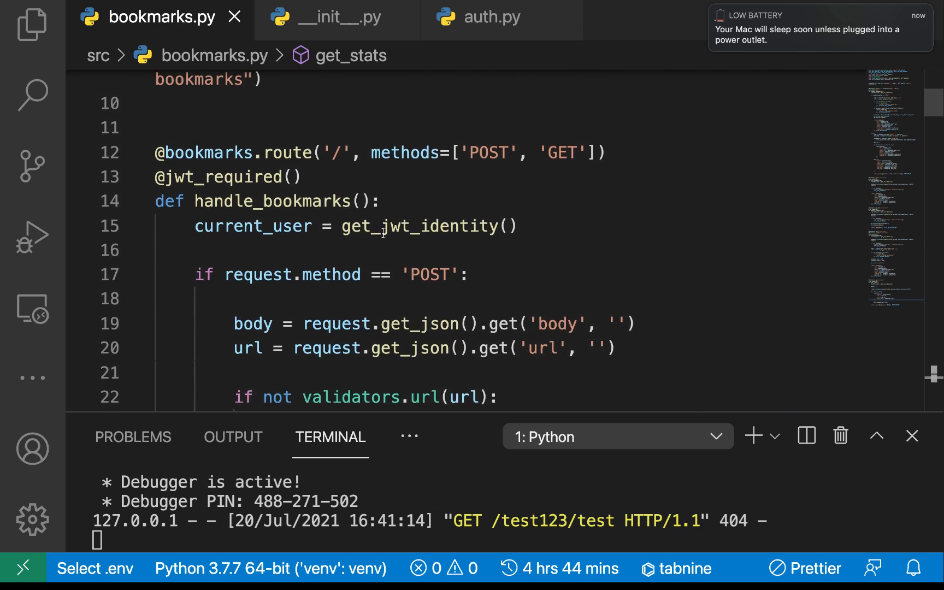
key(Enter)
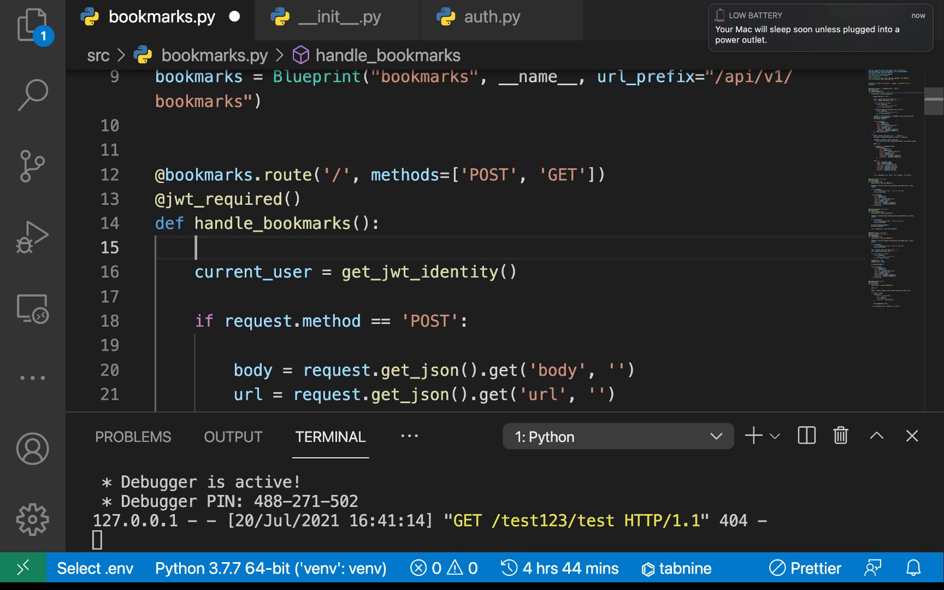
text(print)
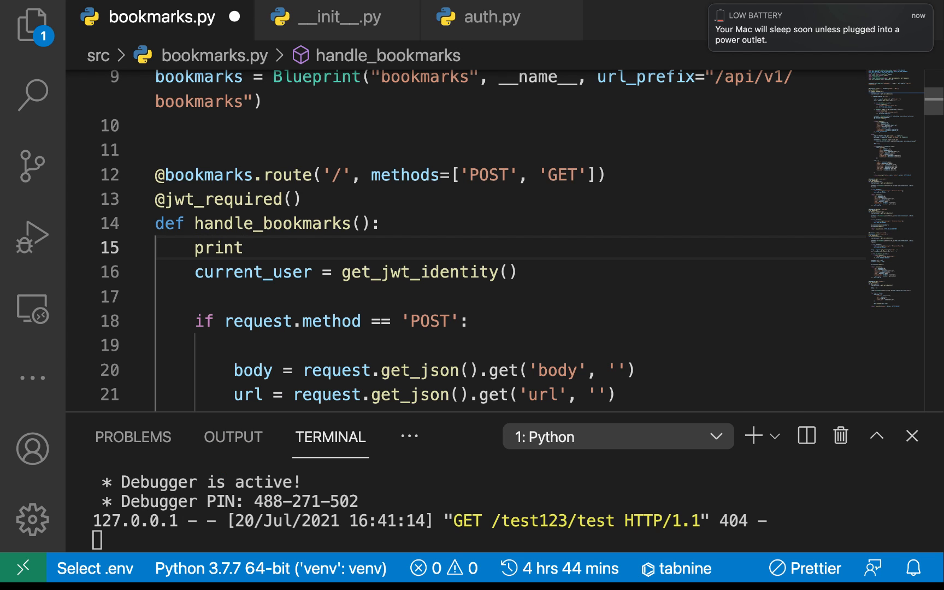
text((a))
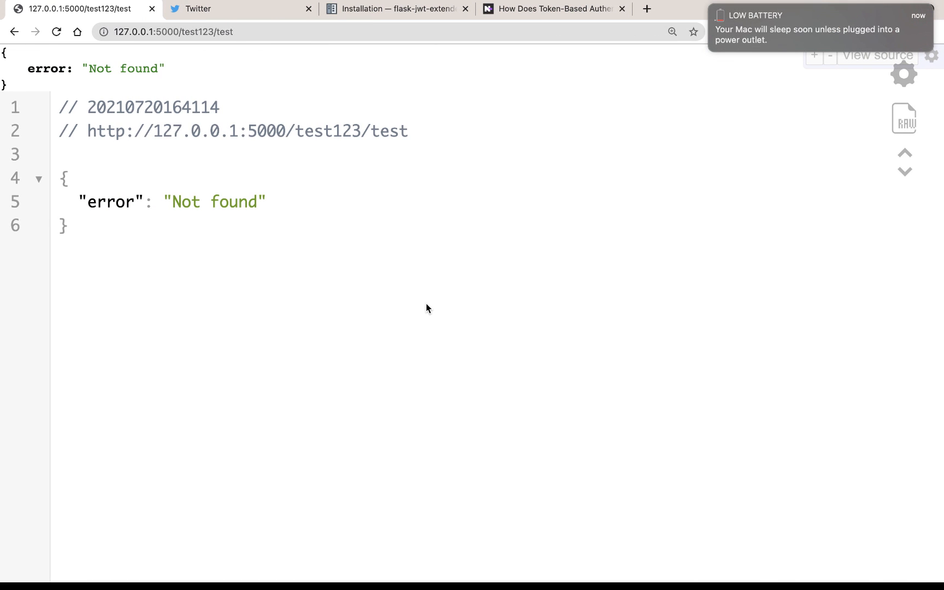
Step: Reload the bookmarks API endpoint in Chrome to see the NameError traceback, then return to the editor
text(127.0.0.1:5000/auth/login)
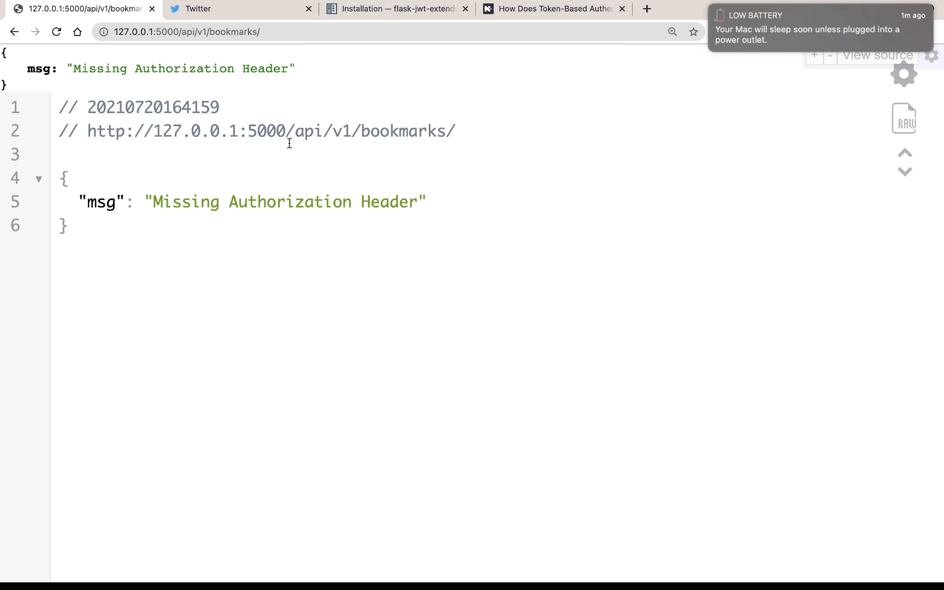
click(186, 32)
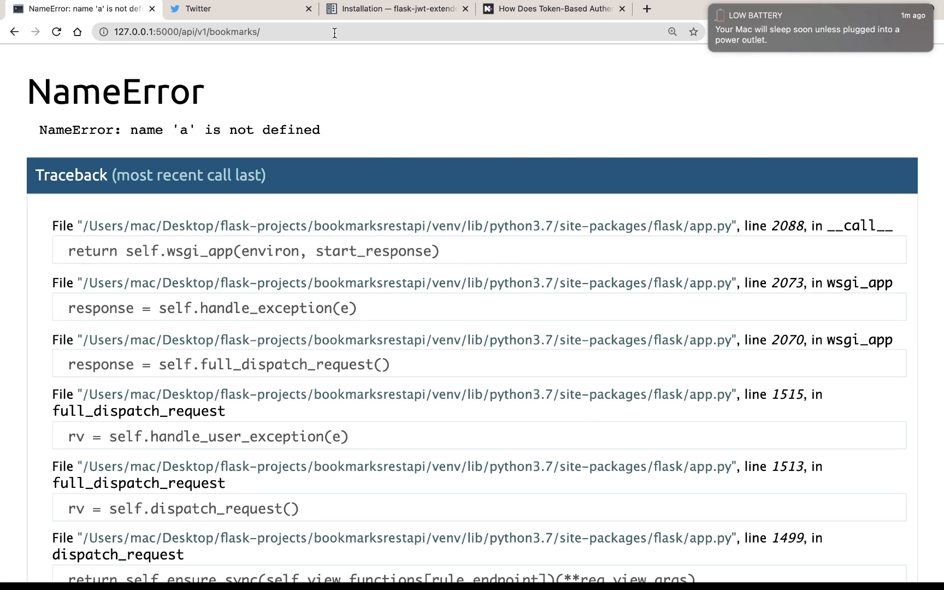
key(F12)
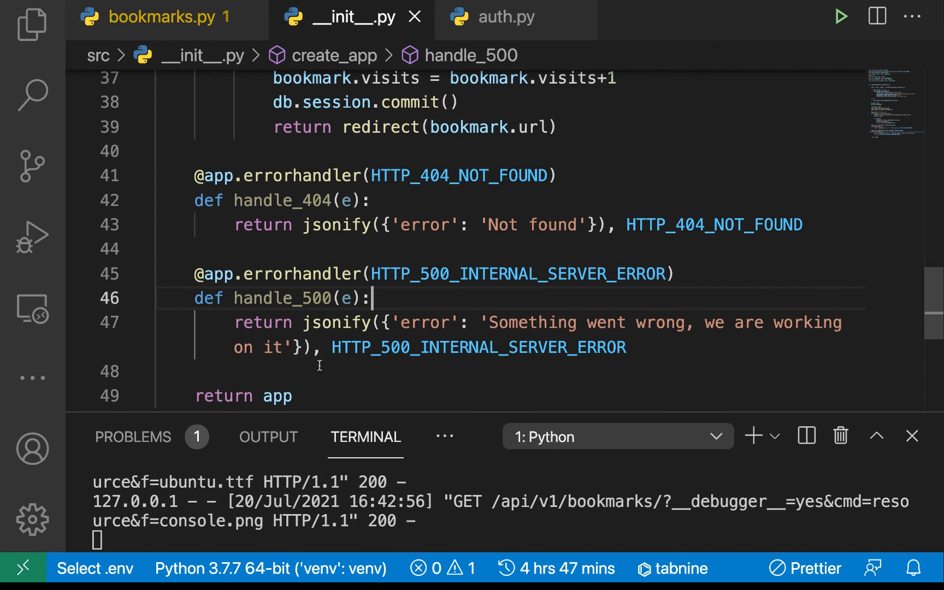
mouse_move(359, 329)
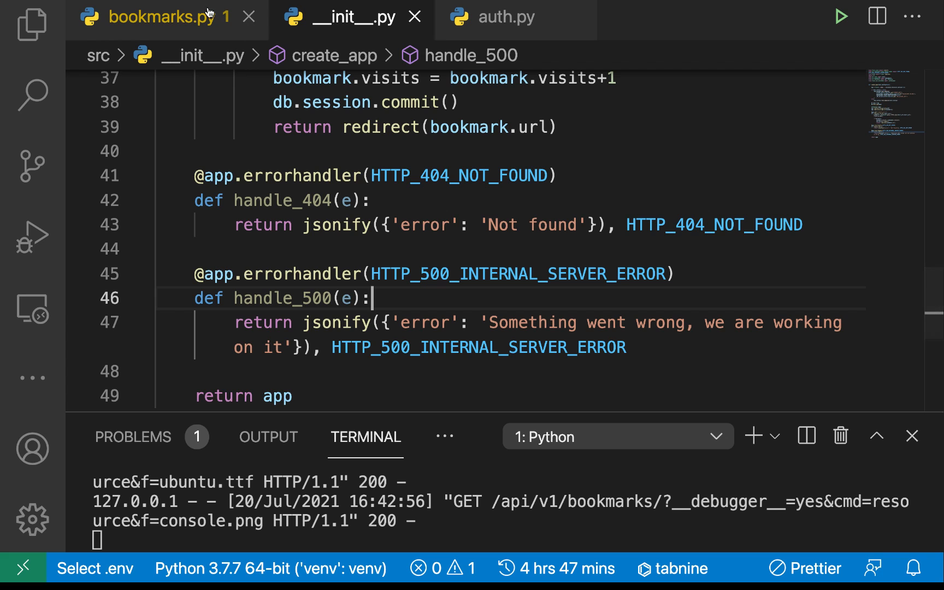
click(158, 16)
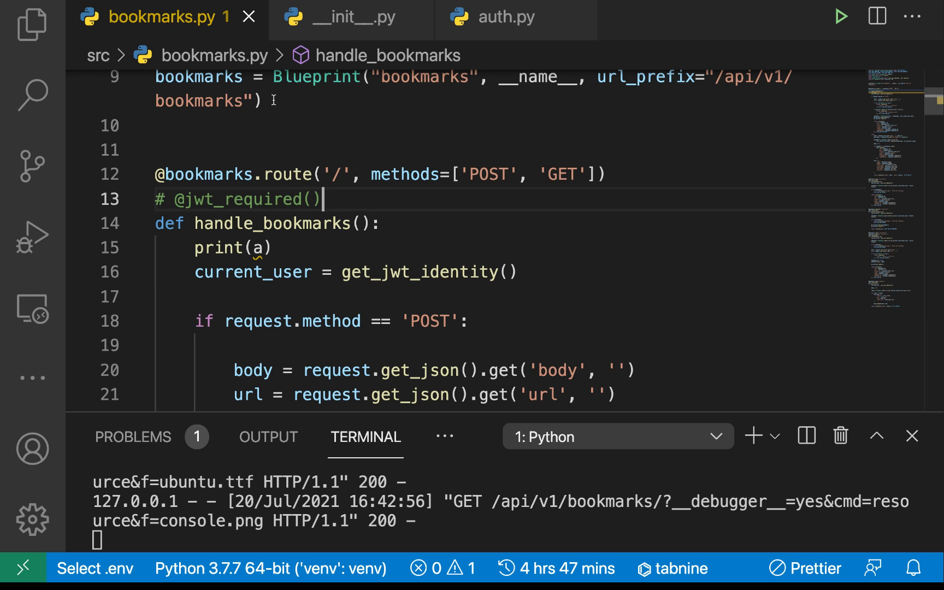
click(350, 15)
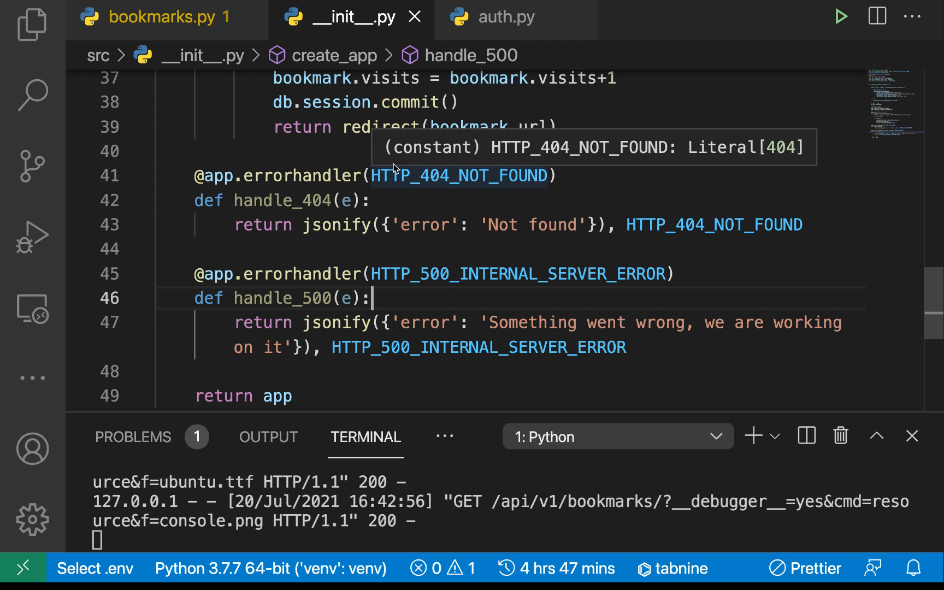
click(30, 26)
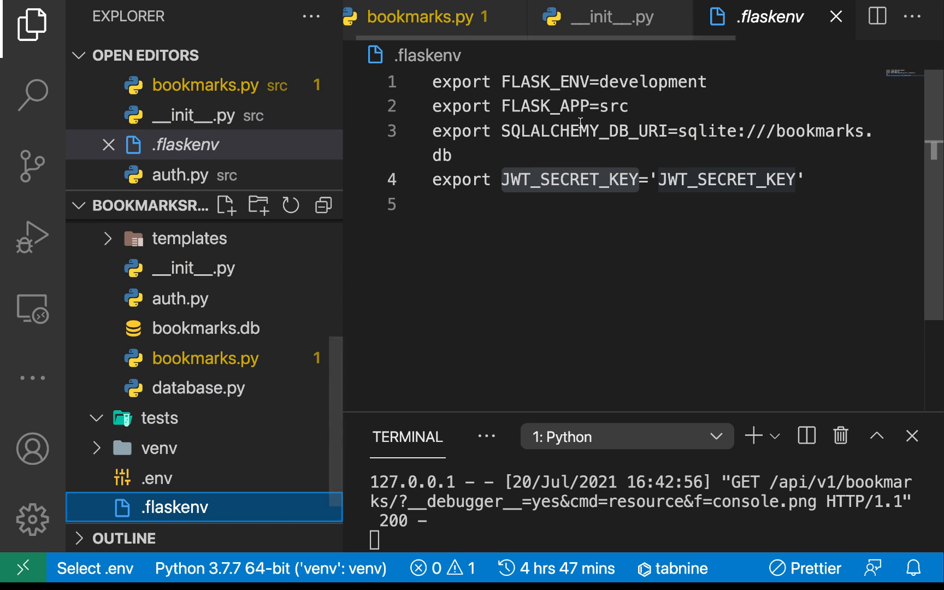
Step: Change FLASK_ENV from development to production in .flaskenv and restart with flask run
double_click(652, 82)
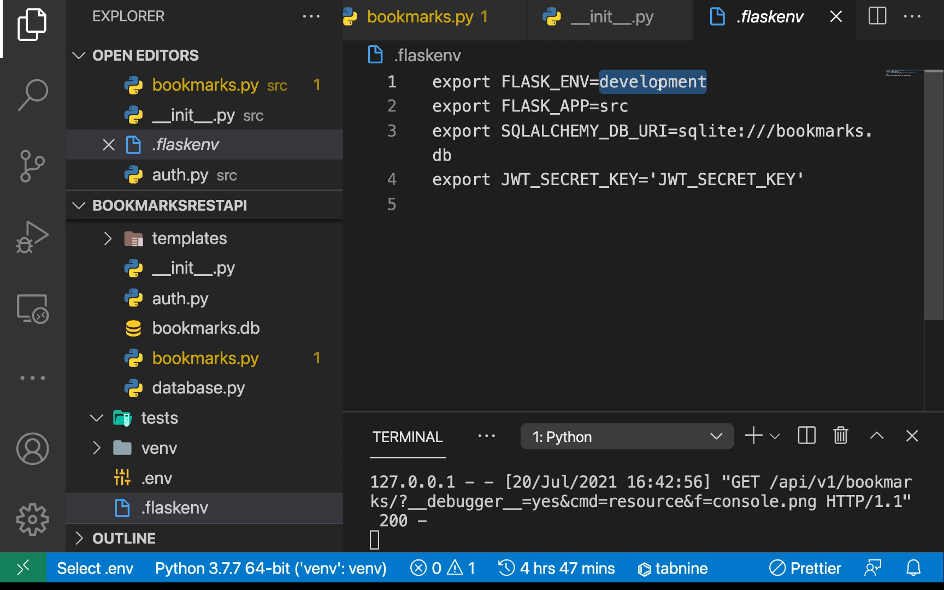
text(producti)
click(645, 540)
text(flask run)
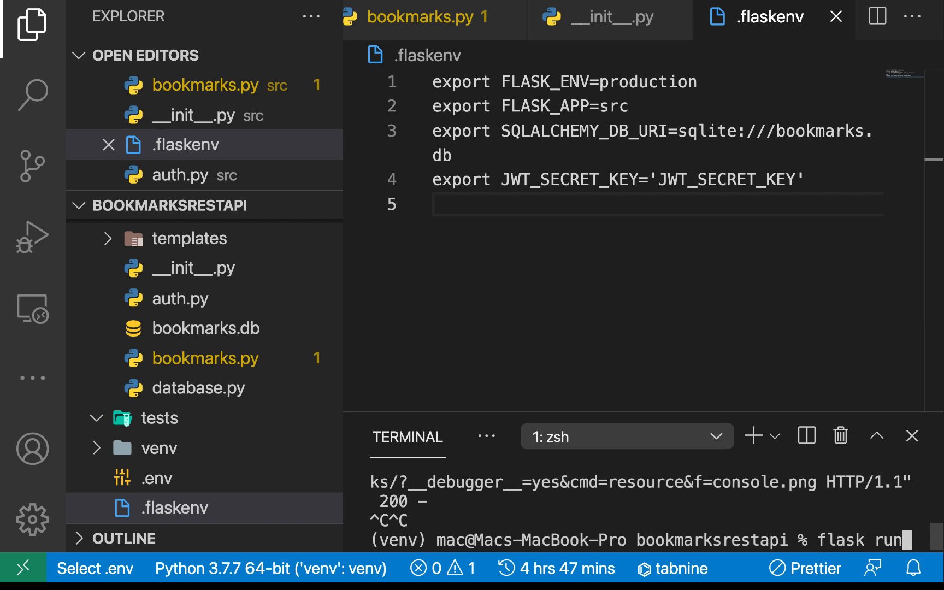
key(Enter)
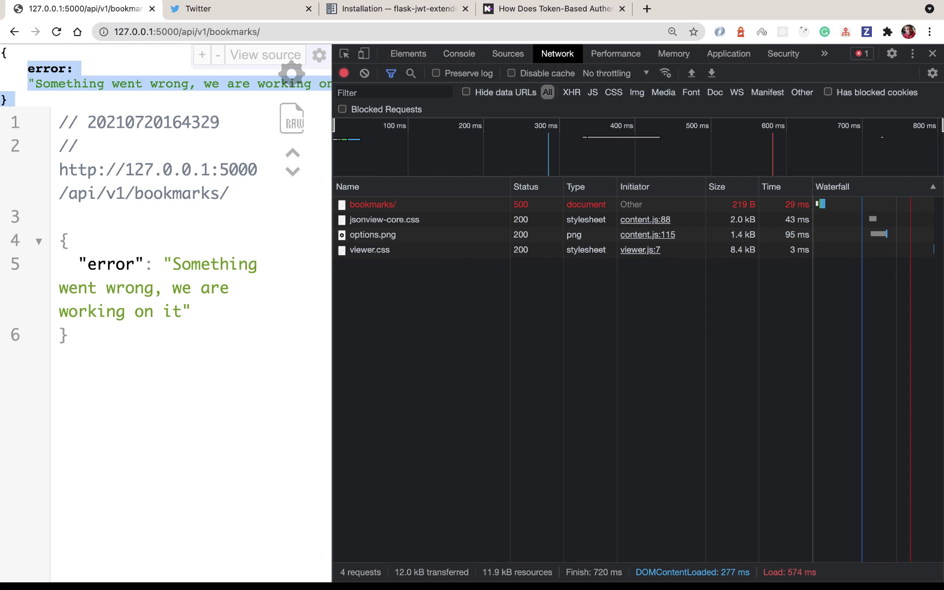
key(F12)
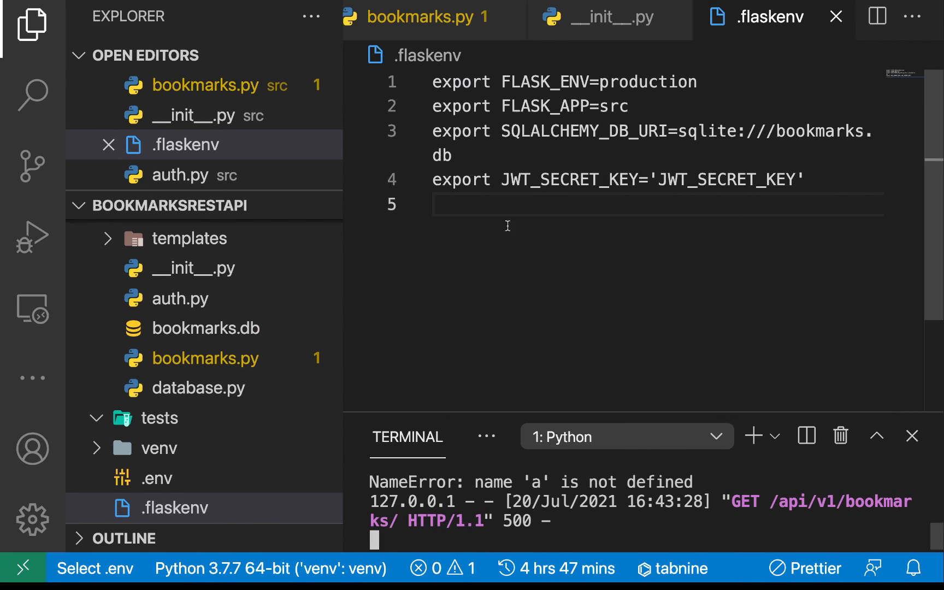
Step: Revert the print(a) and decorator edits in bookmarks.py, close __init__.py, and review handle_bookmarks
click(426, 16)
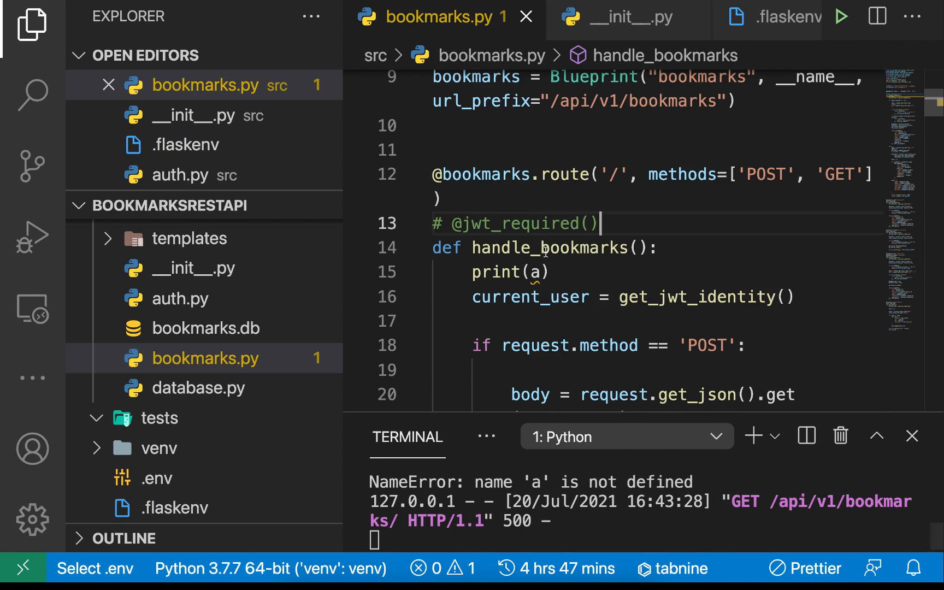
mouse_move(580, 267)
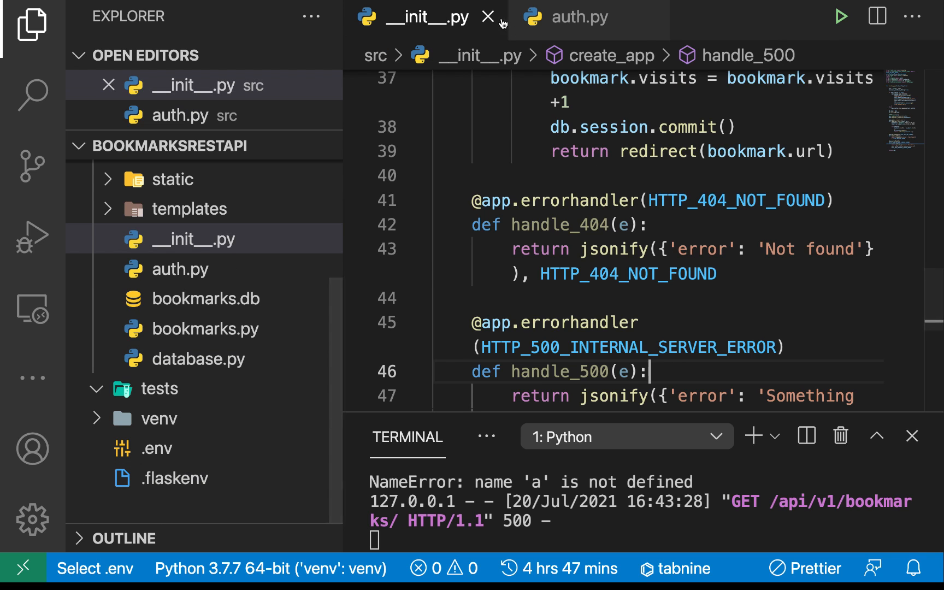
click(489, 16)
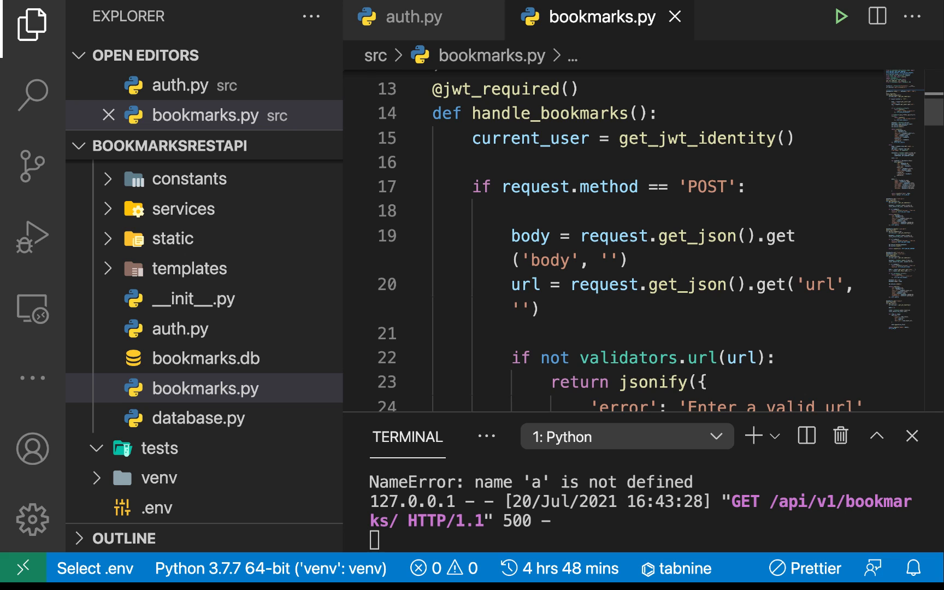
scroll(down, 3)
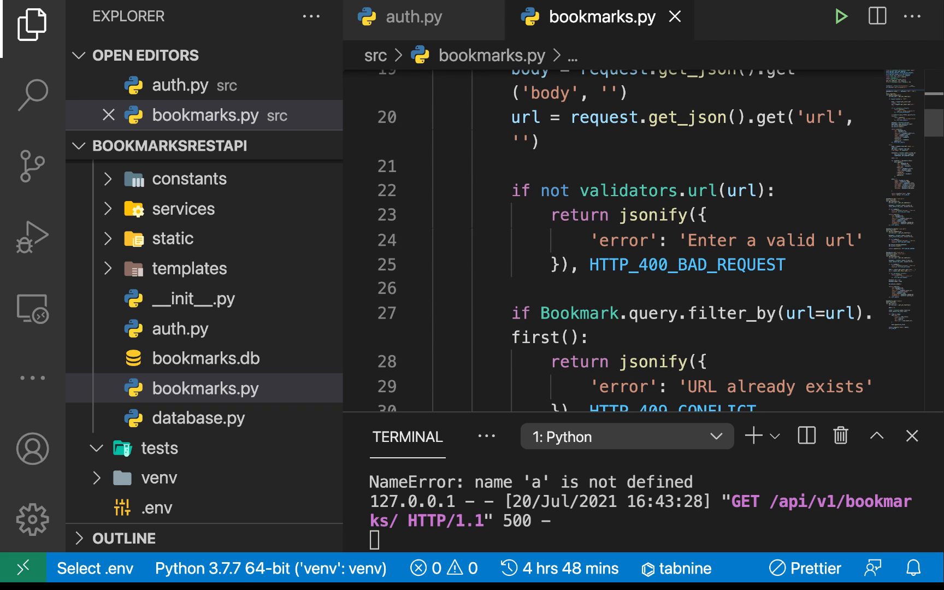
scroll(down, 3)
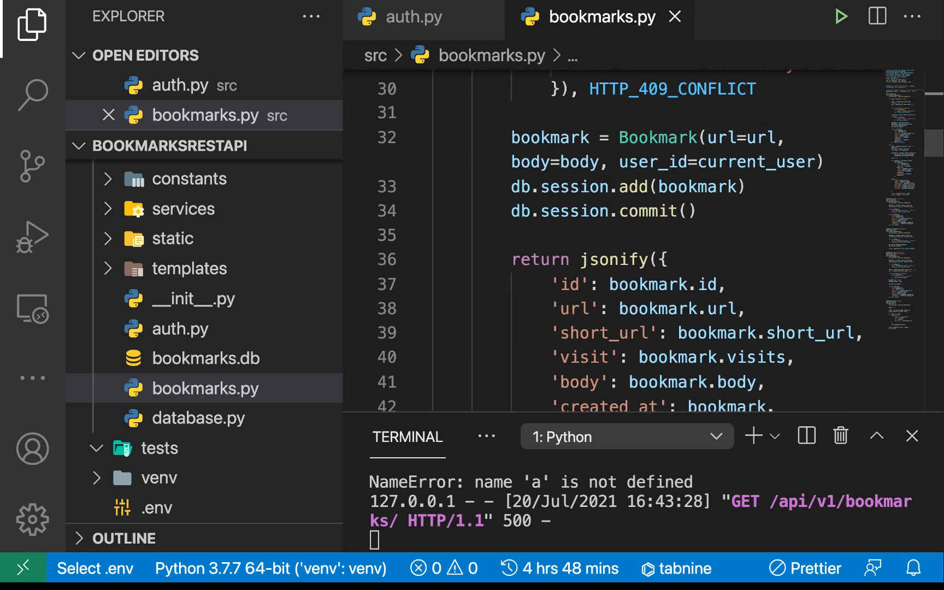
scroll(down, 3)
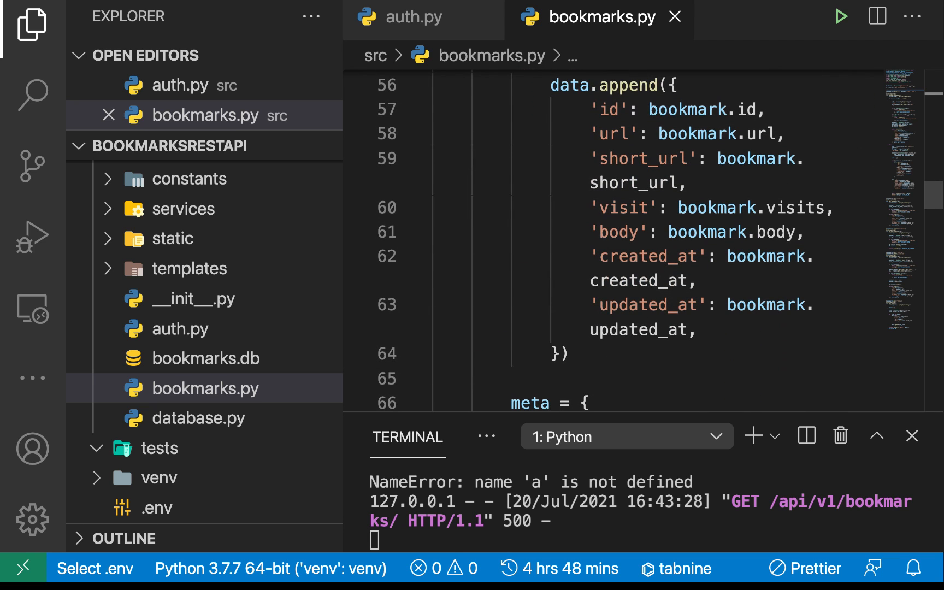